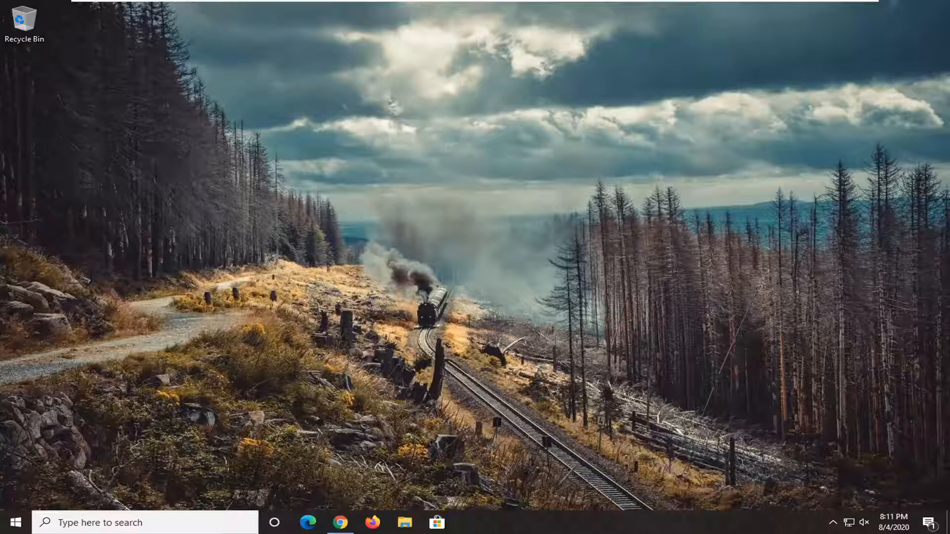
{"action": "mouse_move", "coordinate": [201, 449]}
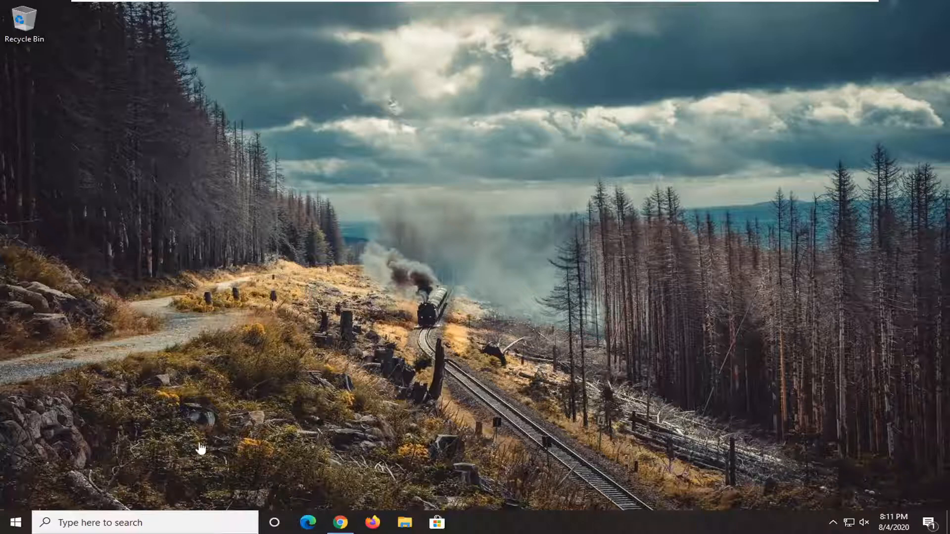
Search 'regedit' from Start and run Registry Editor as administrator, approving the UAC prompt
{"action": "left_click", "coordinate": [11, 523]}
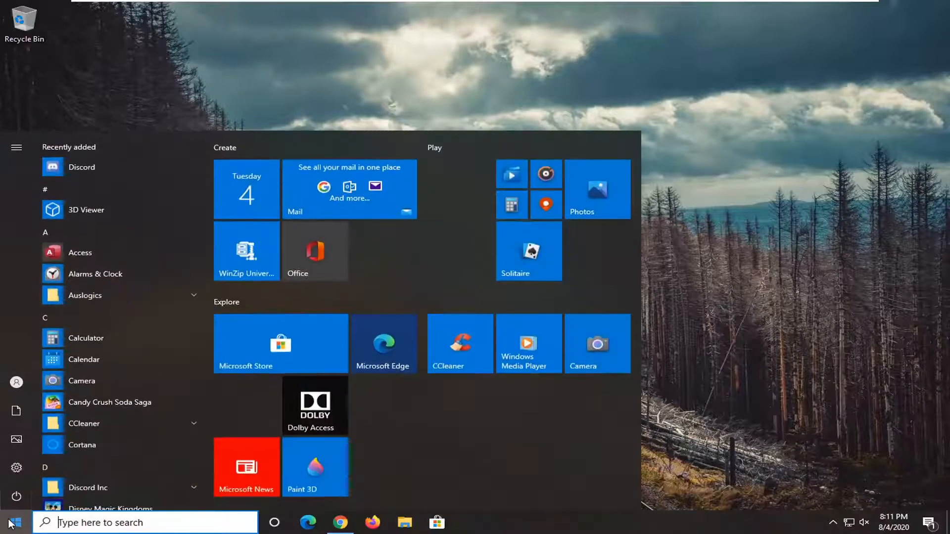
{"action": "type", "text": "regedit"}
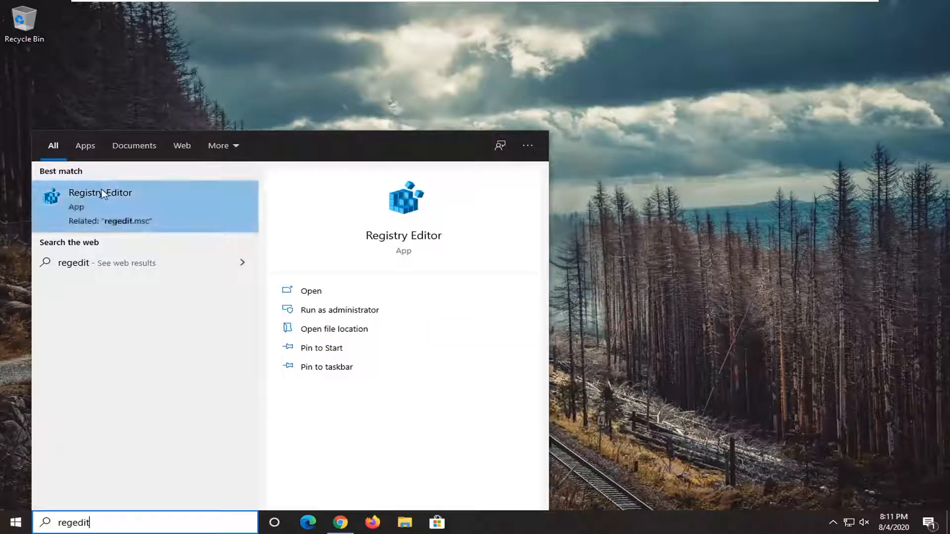
{"action": "right_click", "coordinate": [100, 192]}
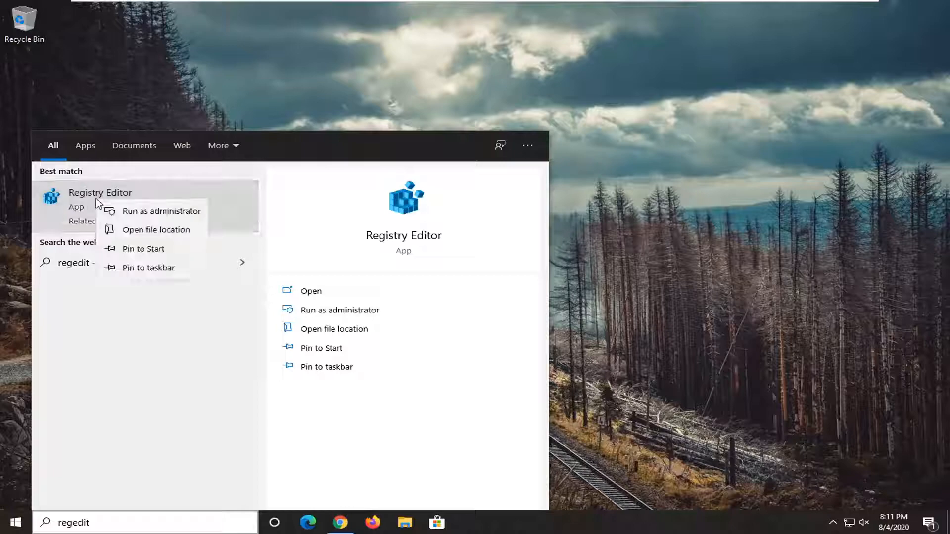
{"action": "left_click", "coordinate": [162, 210]}
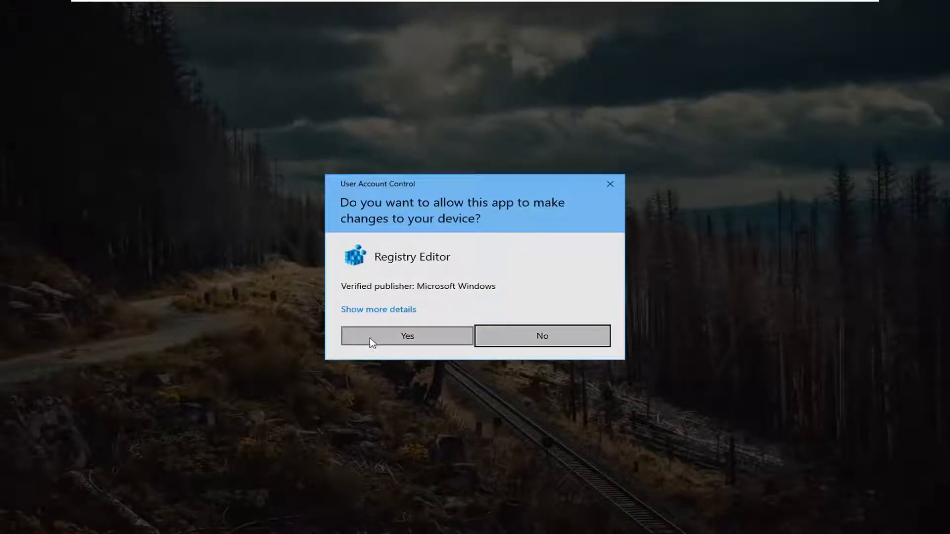
{"action": "left_click", "coordinate": [407, 335]}
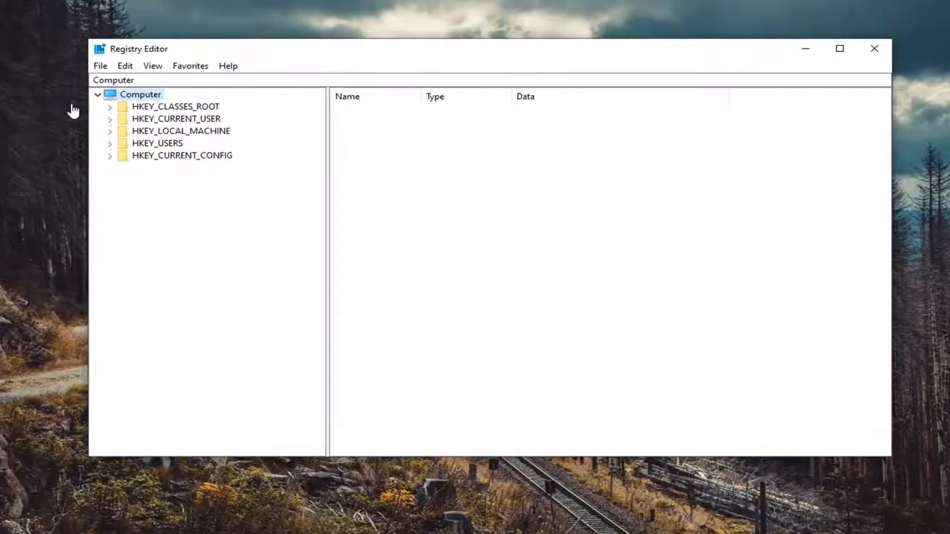
{"action": "mouse_move", "coordinate": [92, 90]}
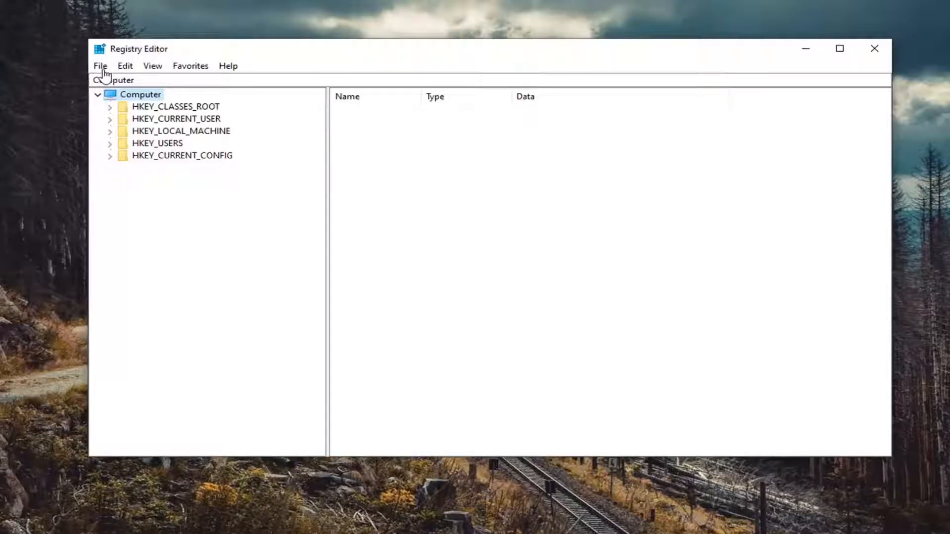
{"action": "left_click", "coordinate": [100, 65]}
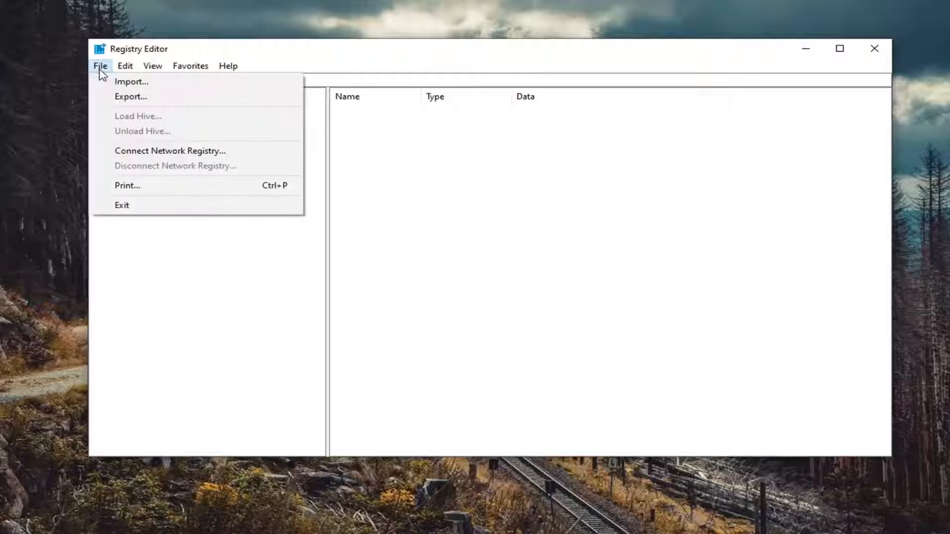
{"action": "left_click", "coordinate": [131, 96]}
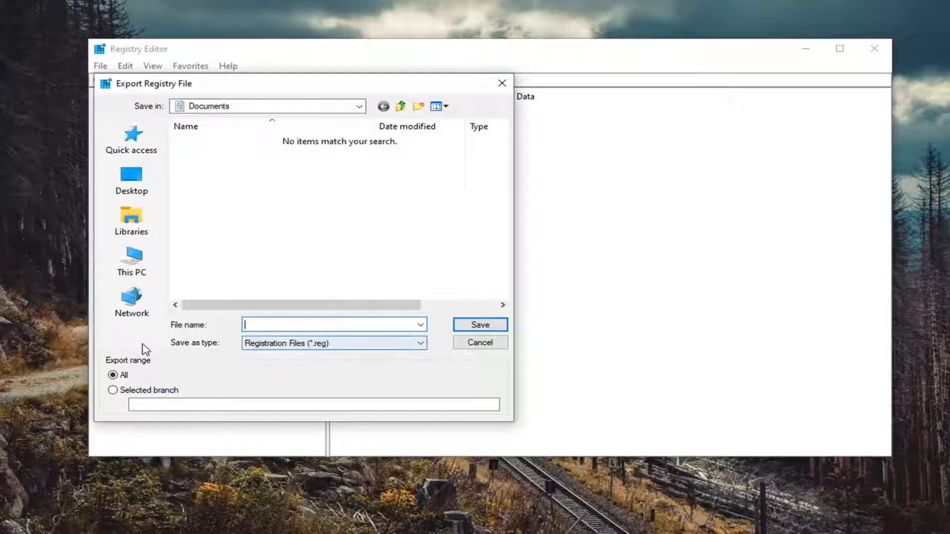
{"action": "mouse_move", "coordinate": [132, 132]}
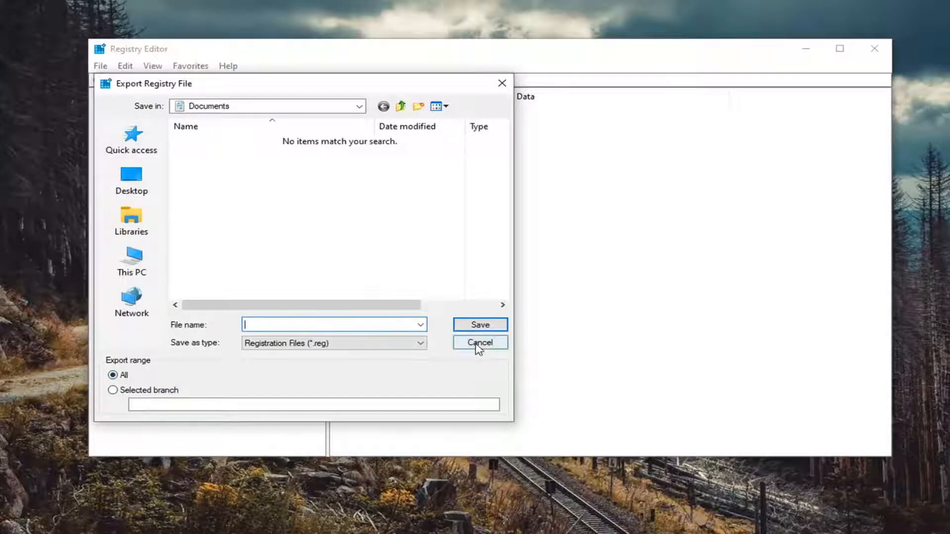
{"action": "left_click", "coordinate": [479, 342]}
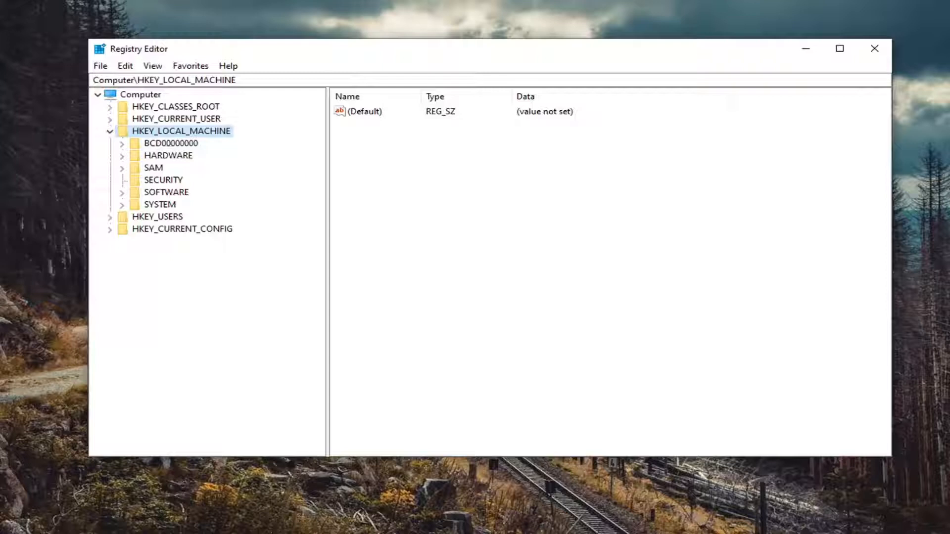
{"action": "mouse_move", "coordinate": [495, 246]}
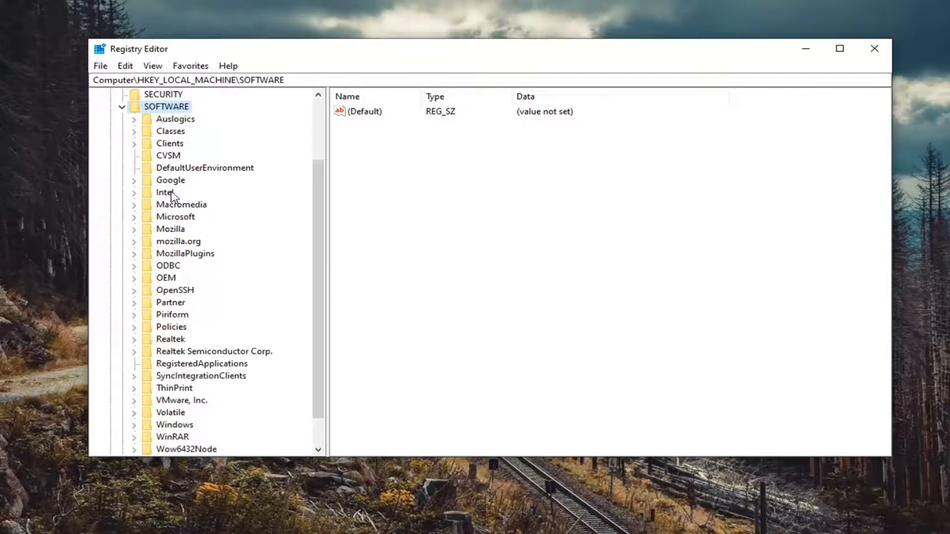
{"action": "mouse_move", "coordinate": [149, 298]}
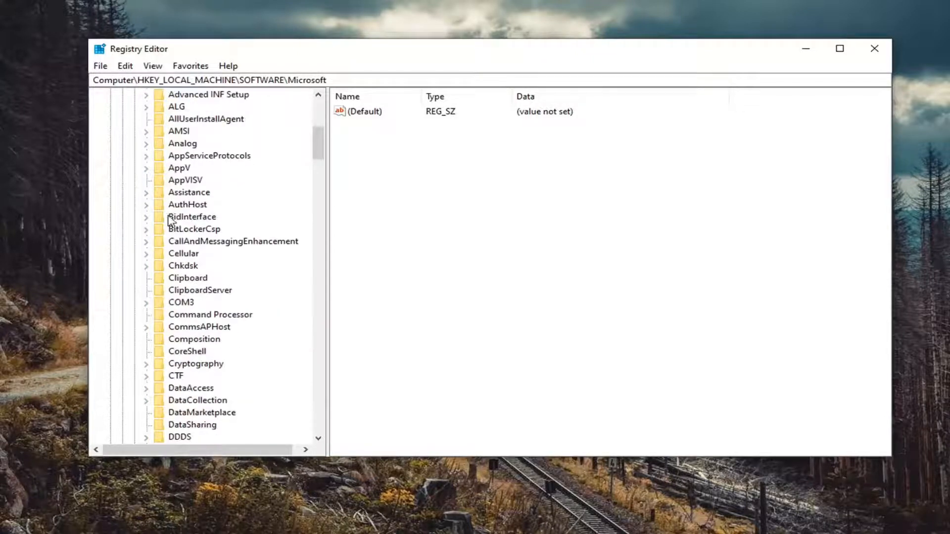
Scroll the registry tree down to Windows NT\CurrentVersion\Image File Execution Options under HKEY_LOCAL_MACHINE
{"action": "scroll", "scroll_direction": "down", "scroll_amount": 3}
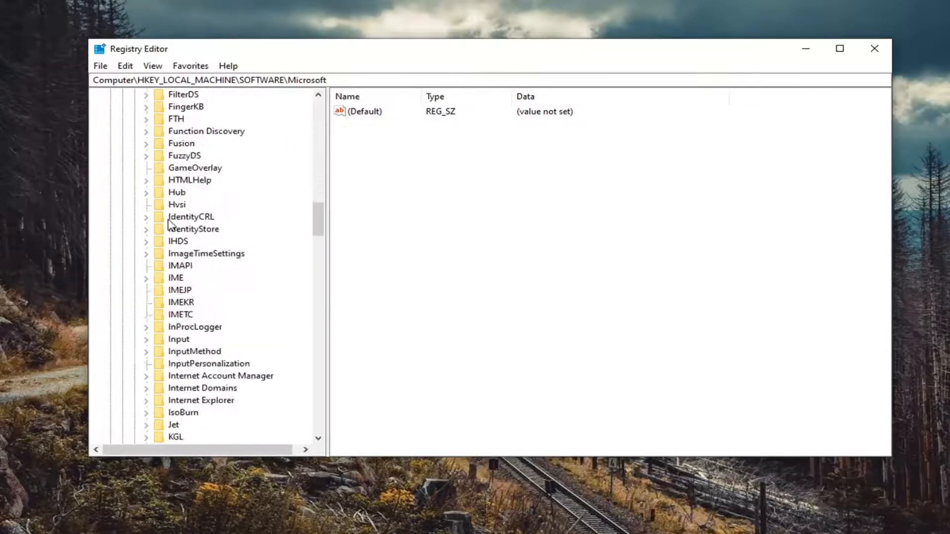
{"action": "scroll", "scroll_direction": "down", "scroll_amount": 3}
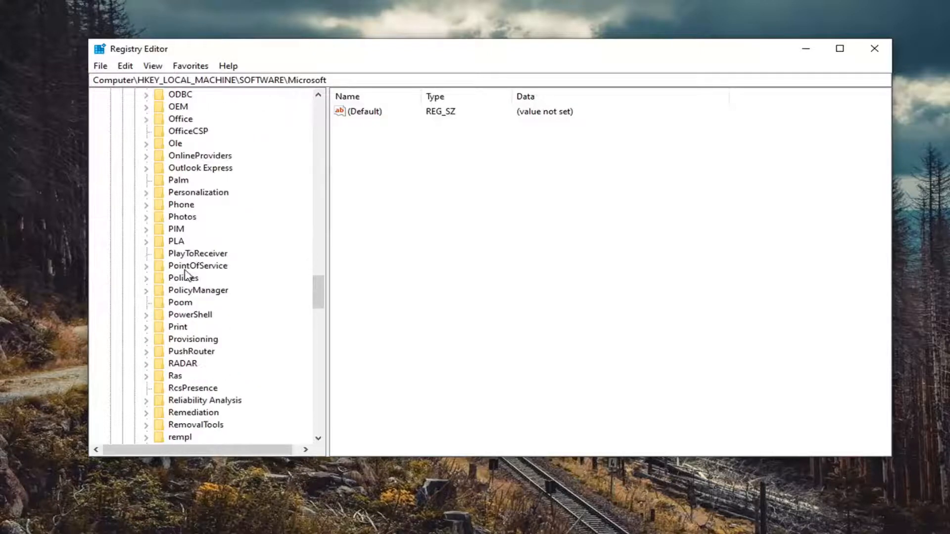
{"action": "scroll", "scroll_direction": "down", "scroll_amount": 3}
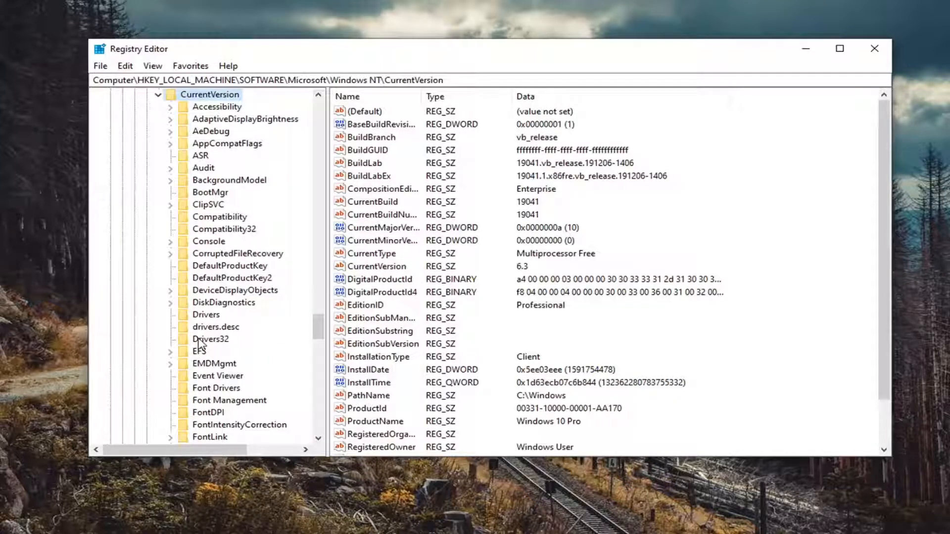
{"action": "scroll", "scroll_direction": "down", "scroll_amount": 3}
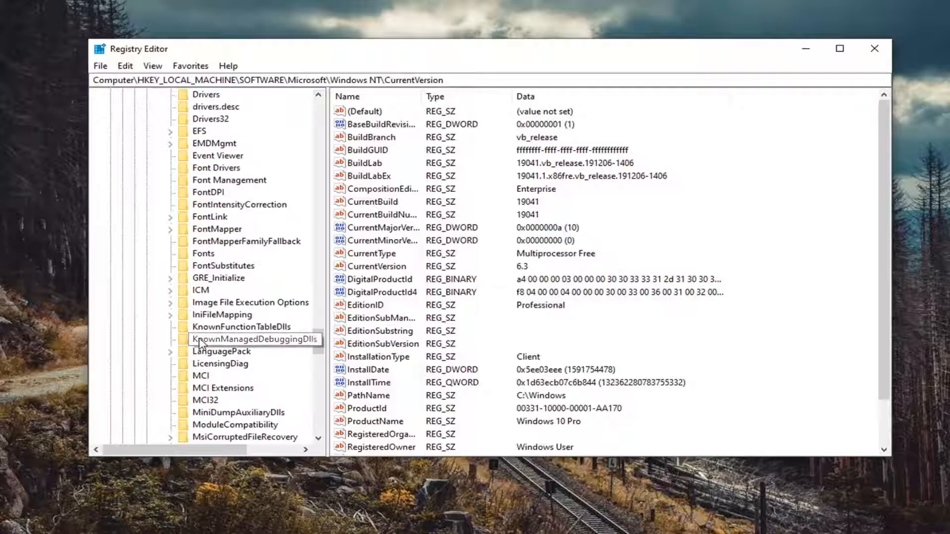
{"action": "scroll", "scroll_direction": "down", "scroll_amount": 3}
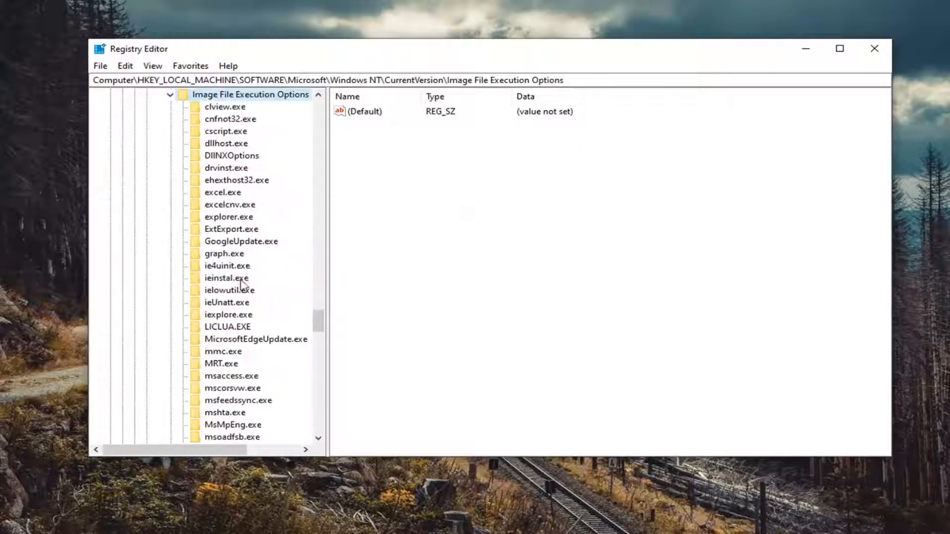
Delete the setup.exe key under Image File Execution Options
{"action": "scroll", "scroll_direction": "down", "scroll_amount": 3}
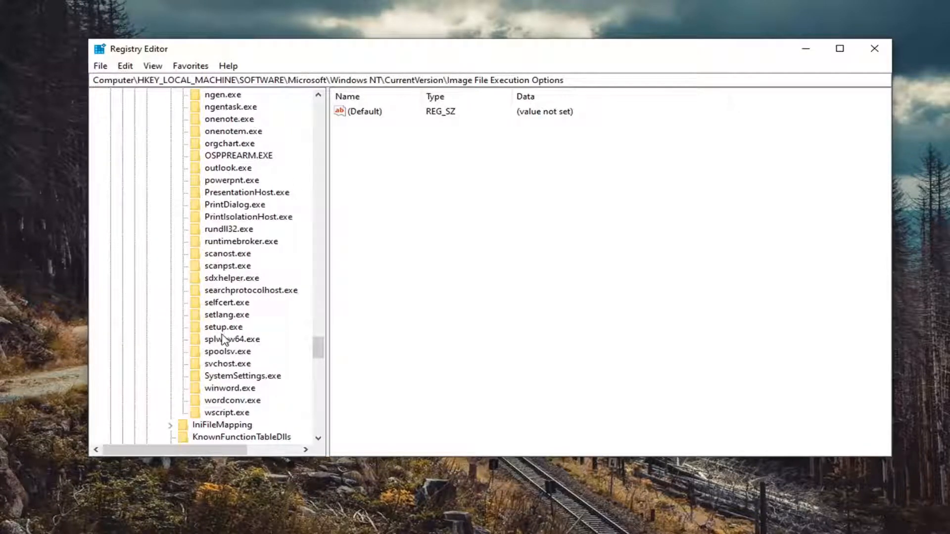
{"action": "right_click", "coordinate": [223, 326]}
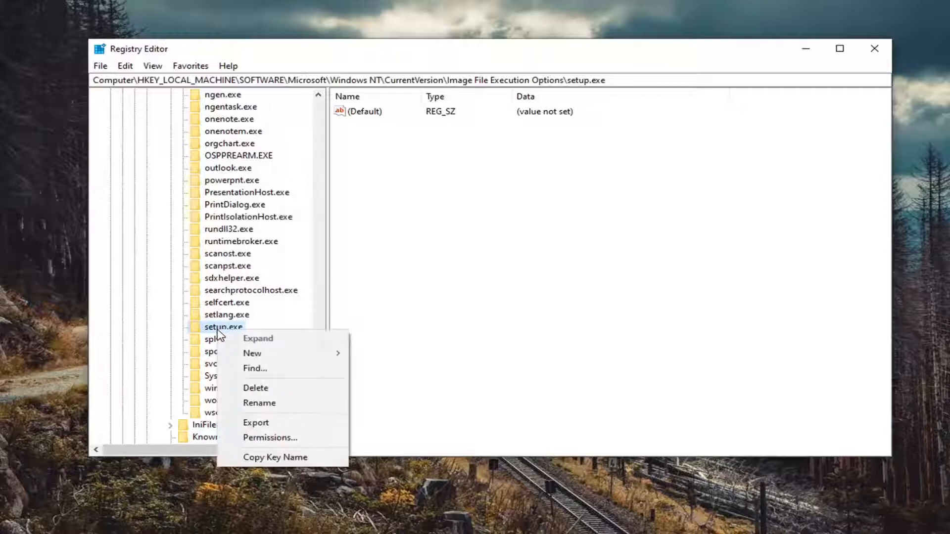
{"action": "left_click", "coordinate": [256, 388]}
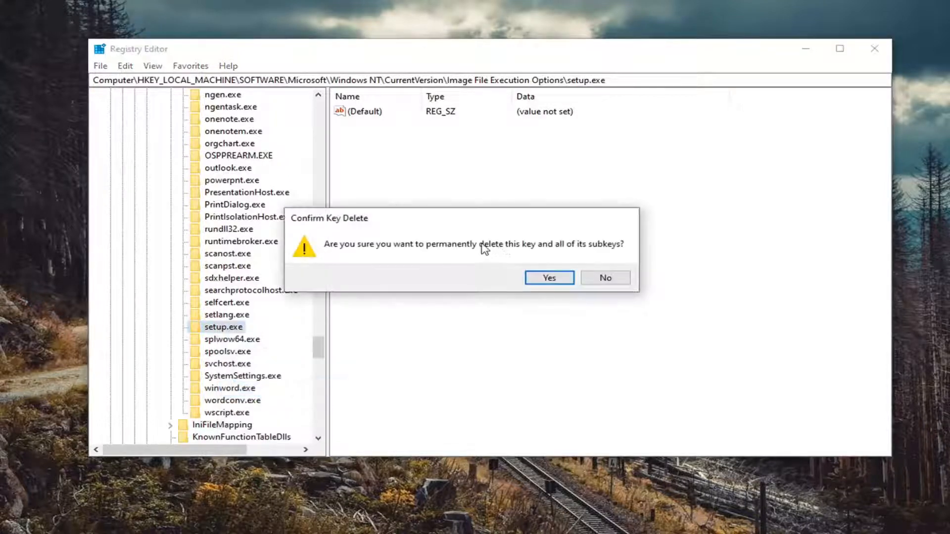
{"action": "mouse_move", "coordinate": [571, 262]}
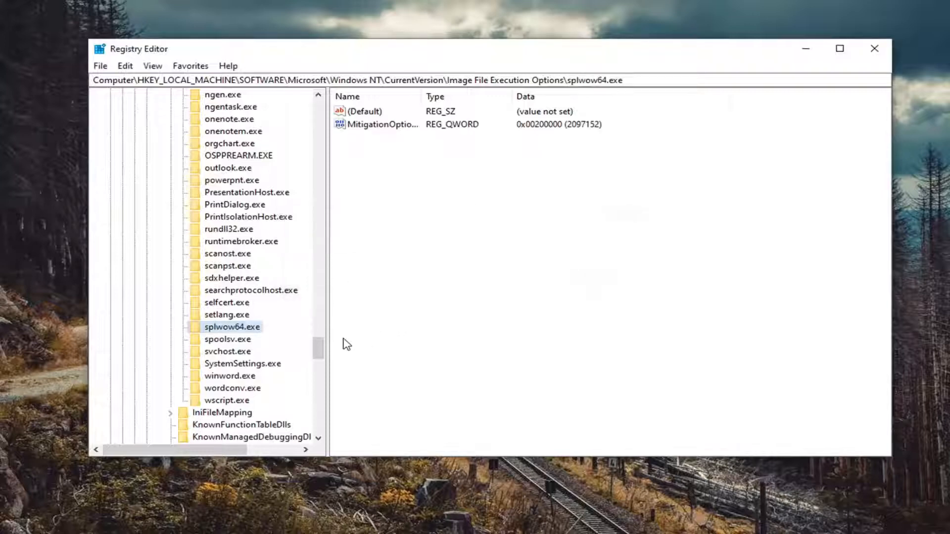
Collapse the expanded registry branches and close Registry Editor
{"action": "scroll", "scroll_direction": "up", "scroll_amount": 3}
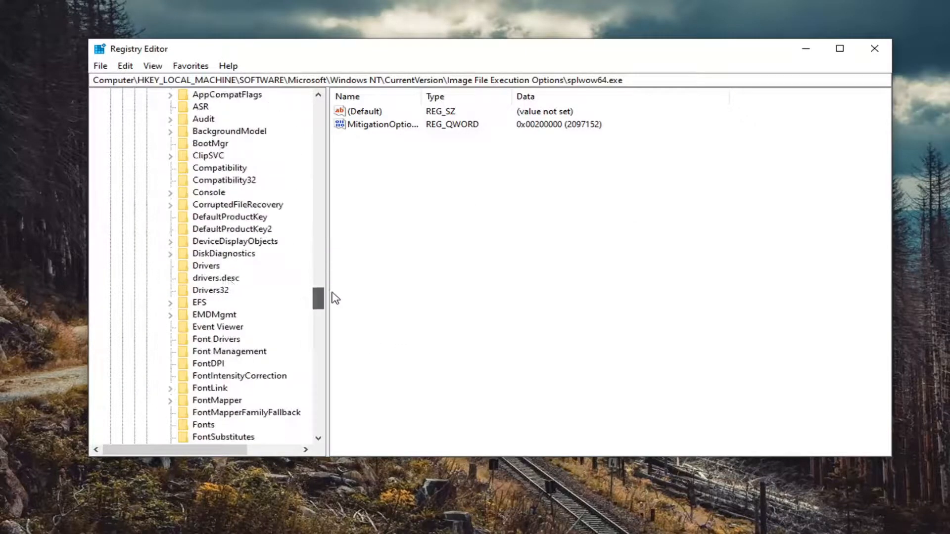
{"action": "left_click", "coordinate": [210, 229]}
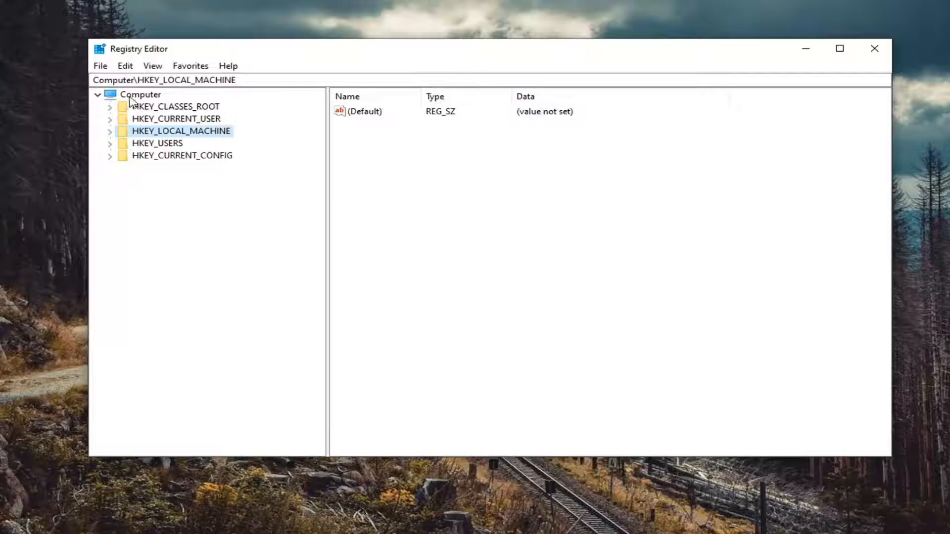
{"action": "left_click", "coordinate": [875, 48]}
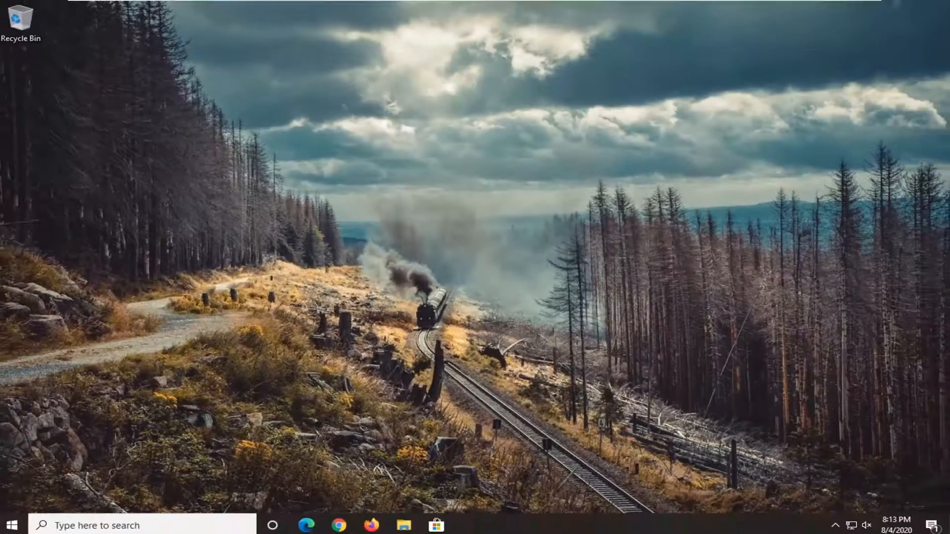